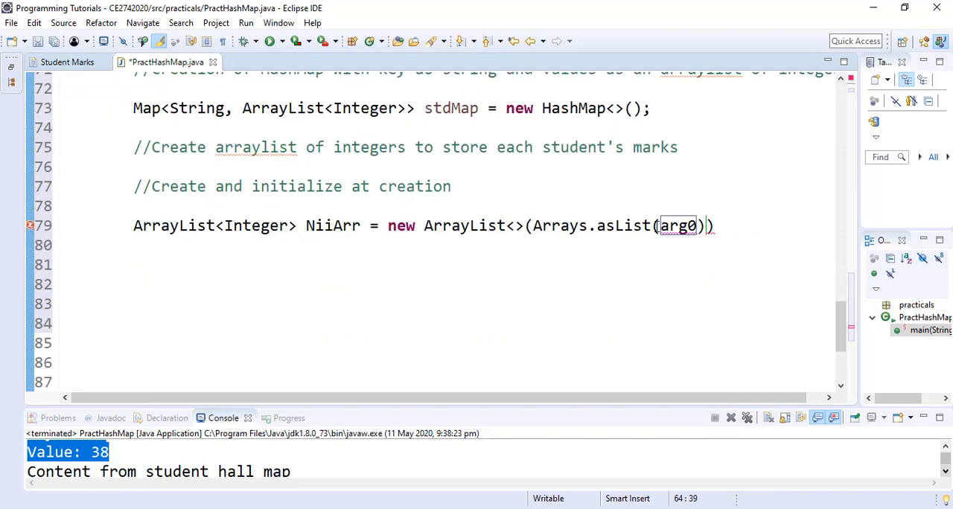
- Initialise NiiArr with the marks 78, 68, 82 inside Arrays.asList()
text(78, 68, 82)
text(System.out.println(stdMap);)
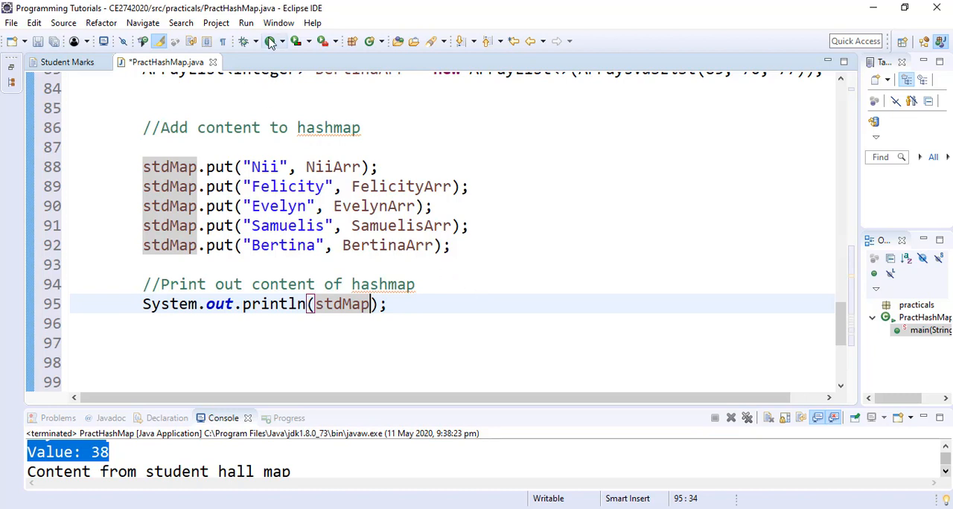
click(271, 42)
text(System)
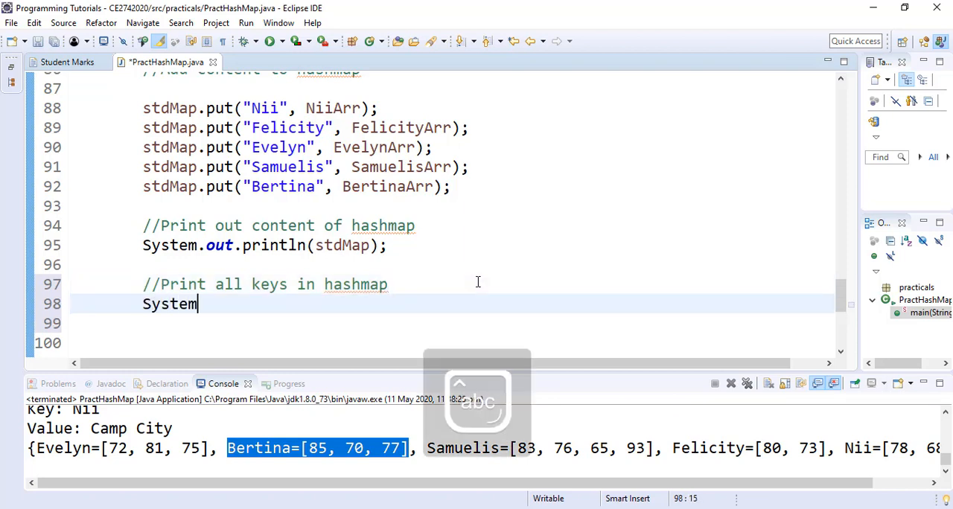
- Extend the print-all-keys statement to System.out
text(.out)
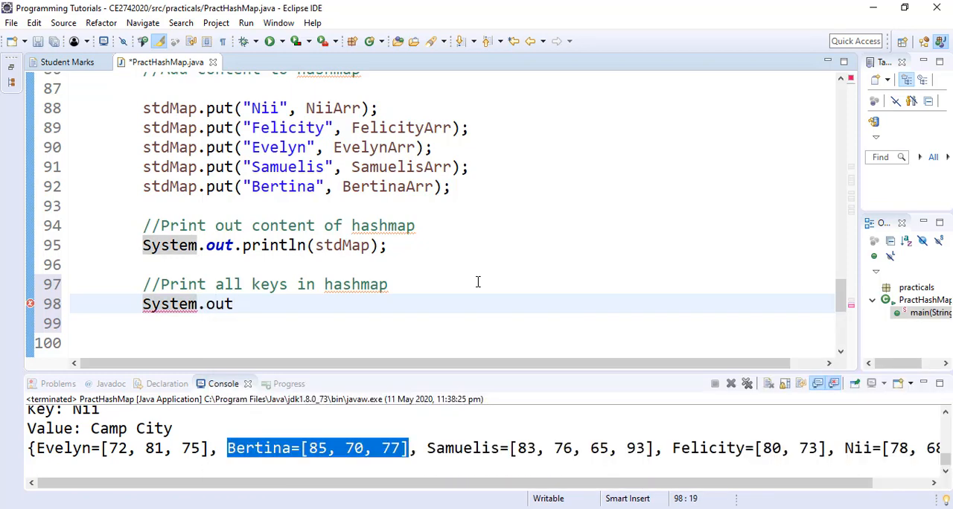